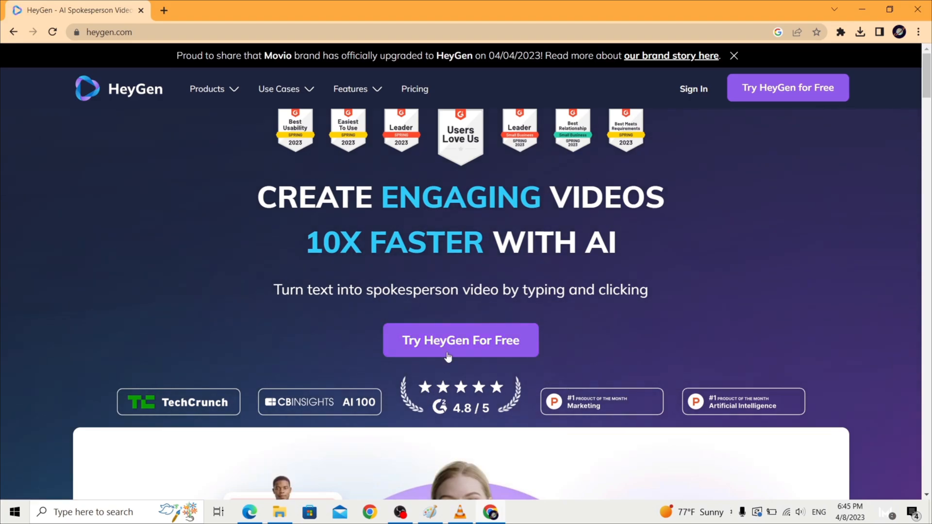
Start a free HeyGen session and upload the woman's portrait as a talking photo
click(460, 340)
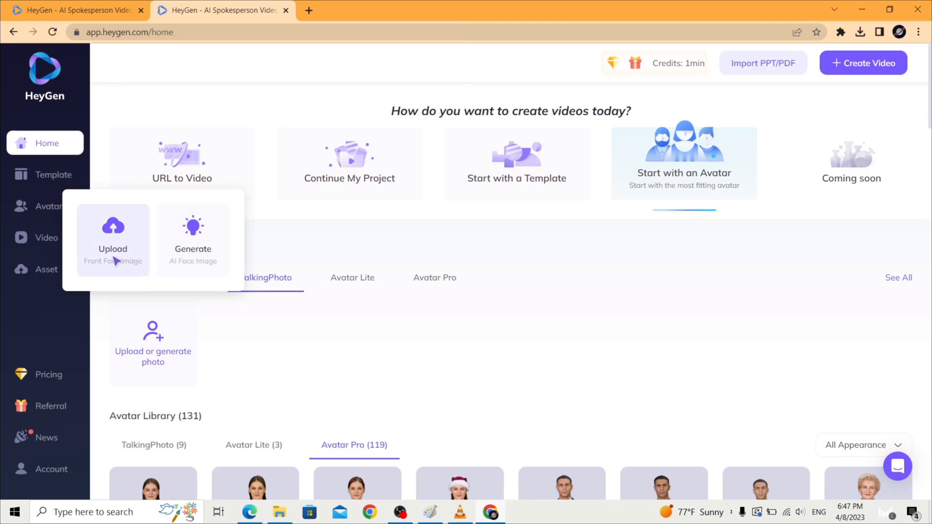
click(112, 238)
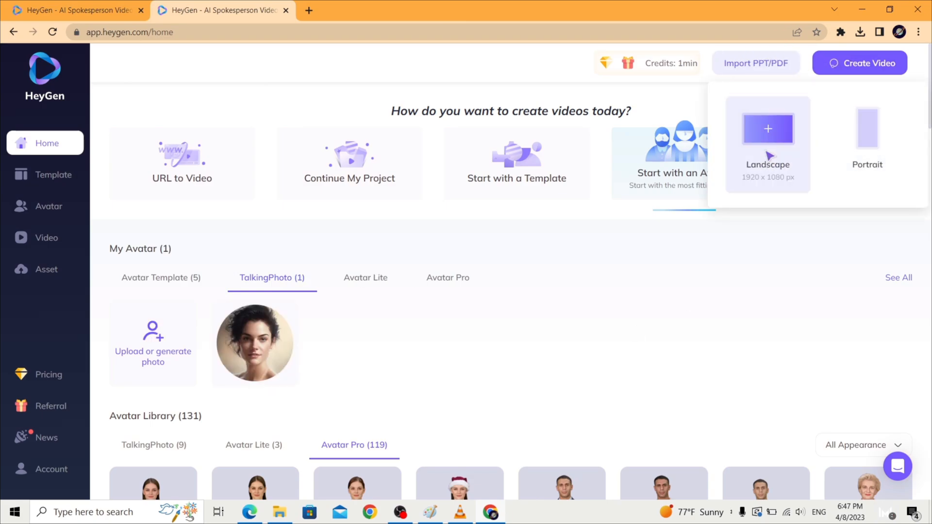
Create a landscape video with the woman's talking photo and shrink it on the canvas
click(767, 128)
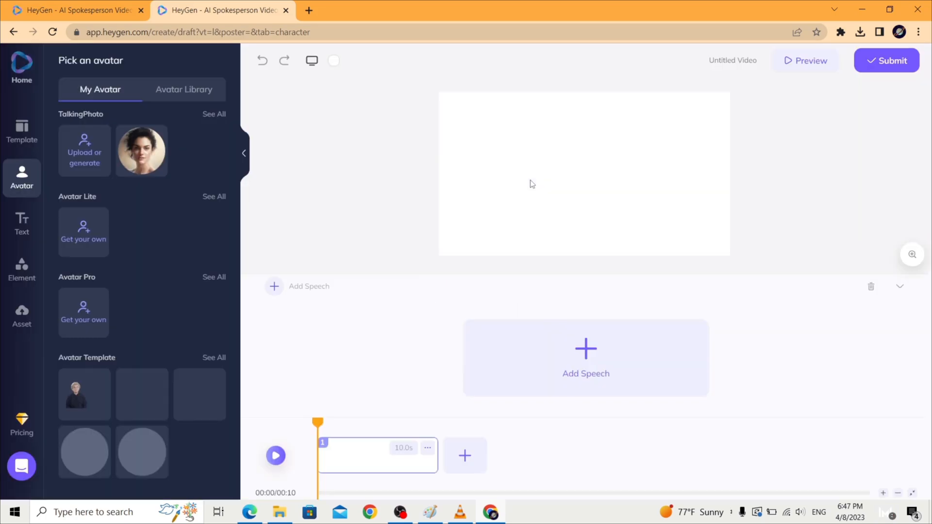
click(142, 151)
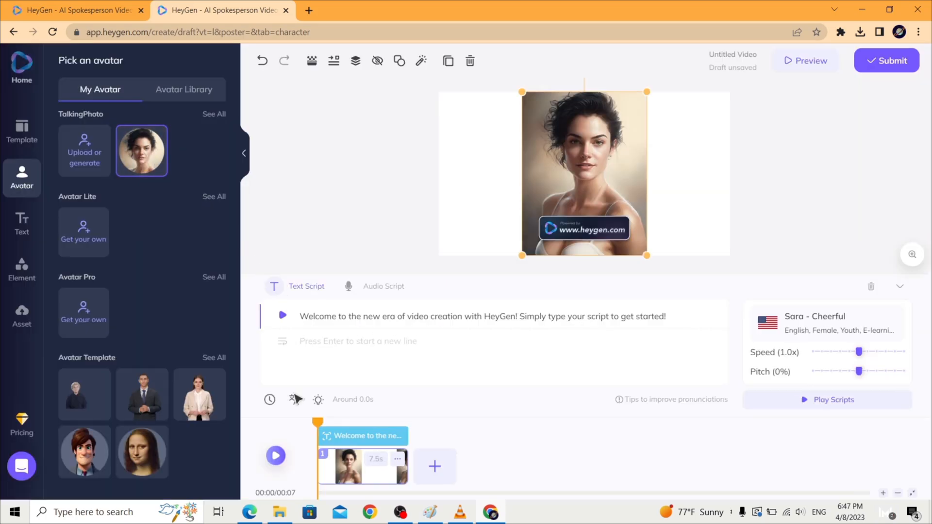
click(383, 287)
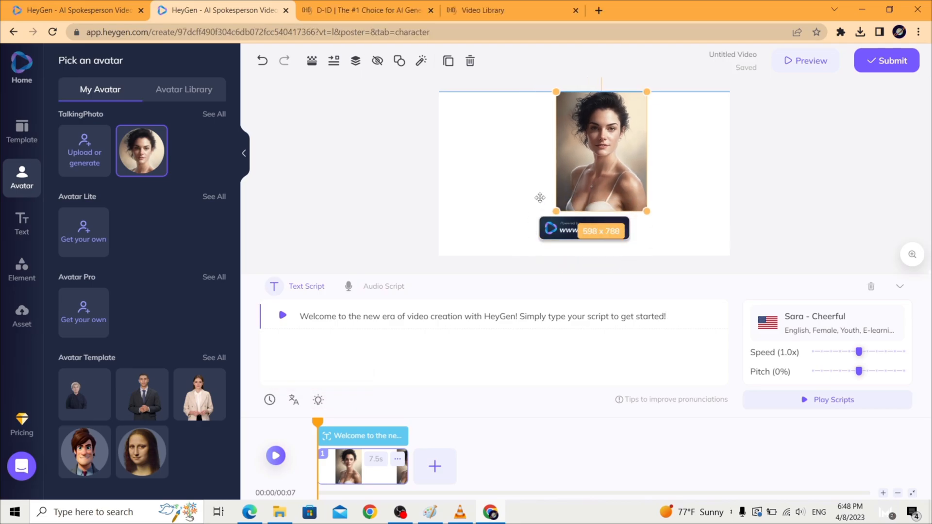
click(311, 60)
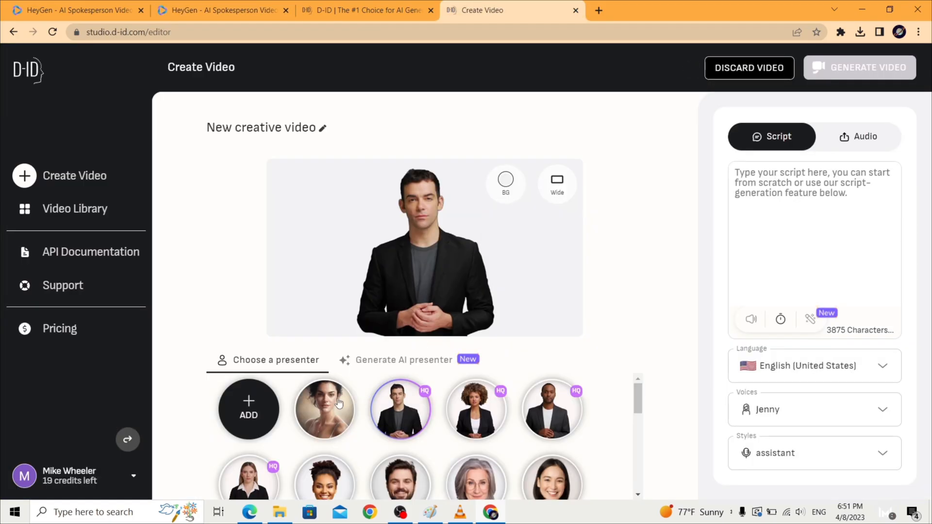
Choose the woman's uploaded portrait as the D-ID presenter, then return to the HeyGen draft
click(324, 410)
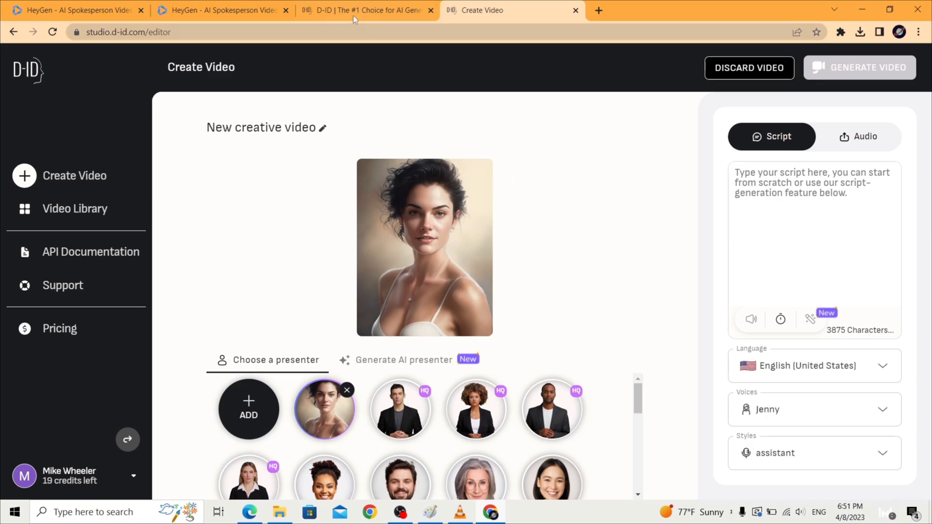
click(220, 10)
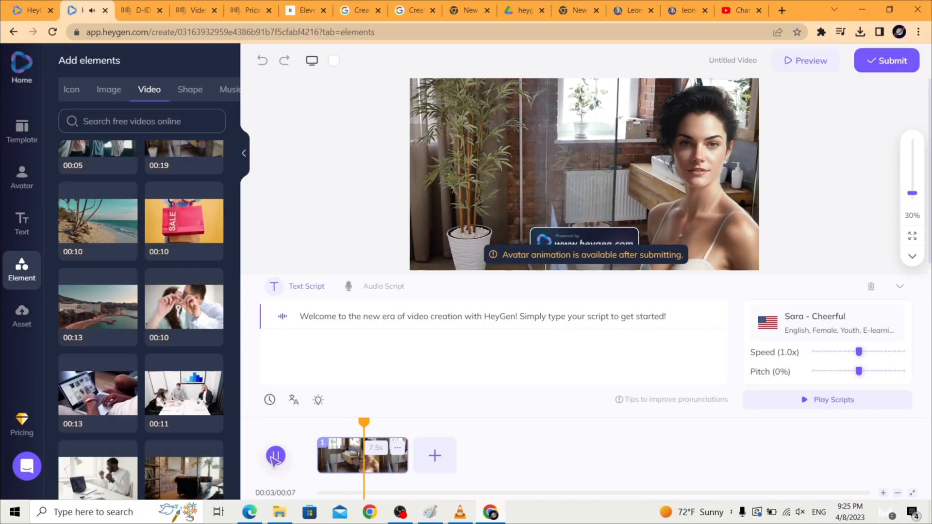
Preview the talking photo over the office background and apply a DEMO face from the Face Album
click(276, 454)
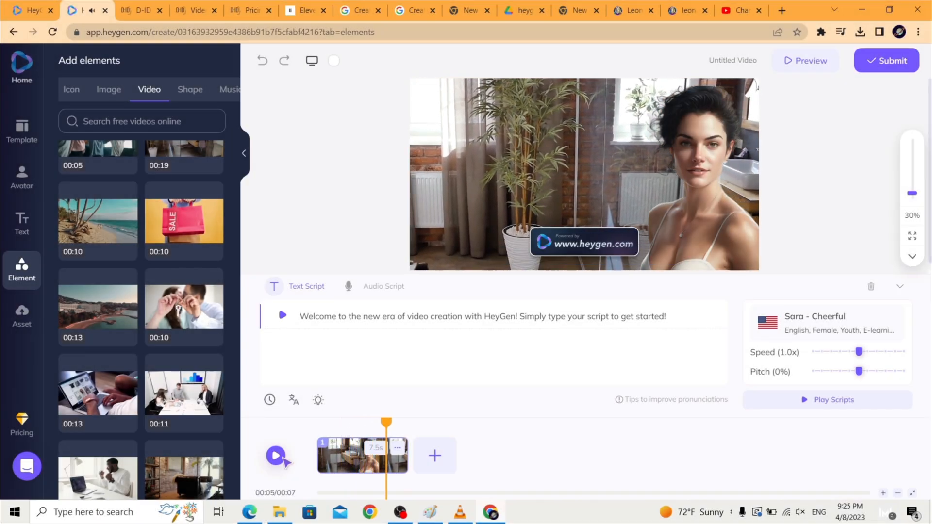
mouse_move(805, 60)
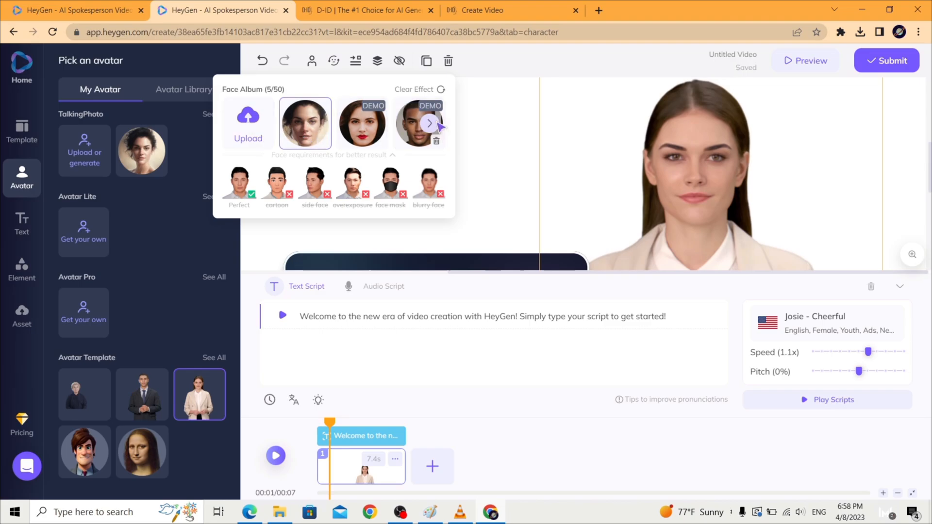
click(431, 124)
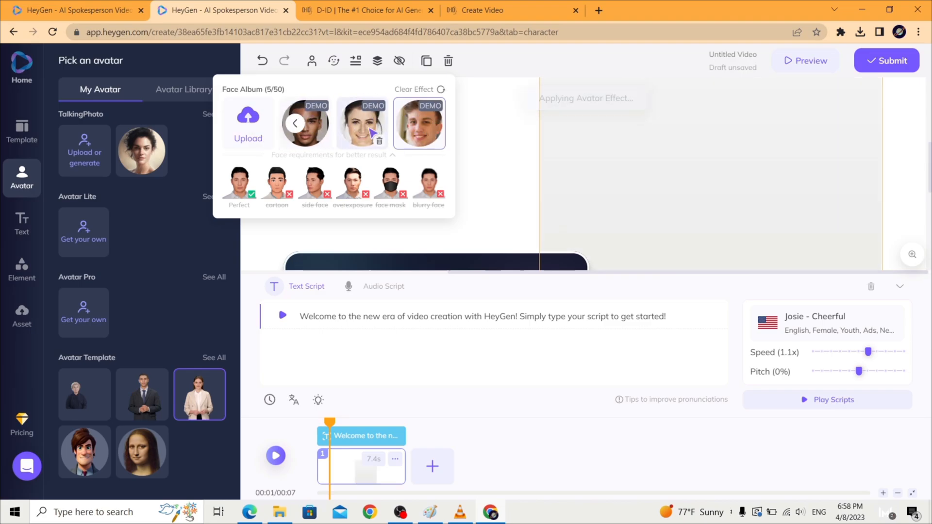
click(476, 10)
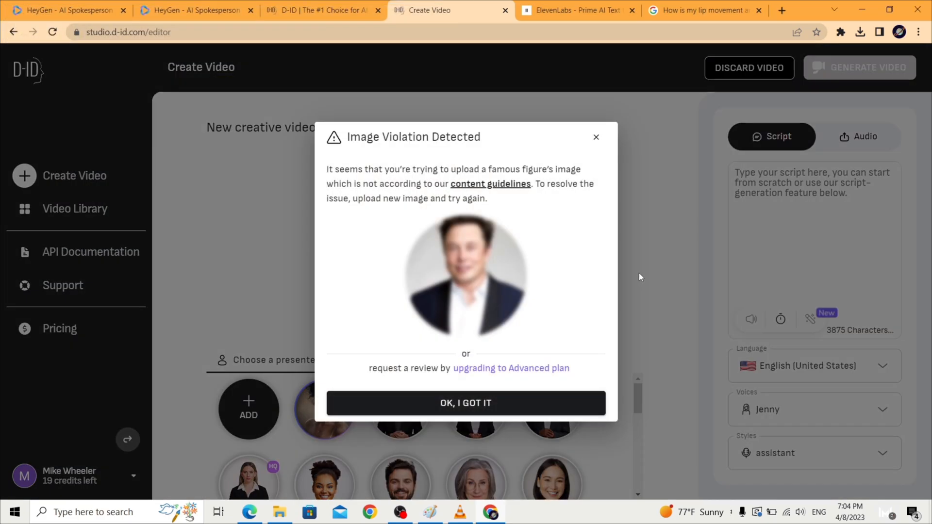
mouse_move(464, 412)
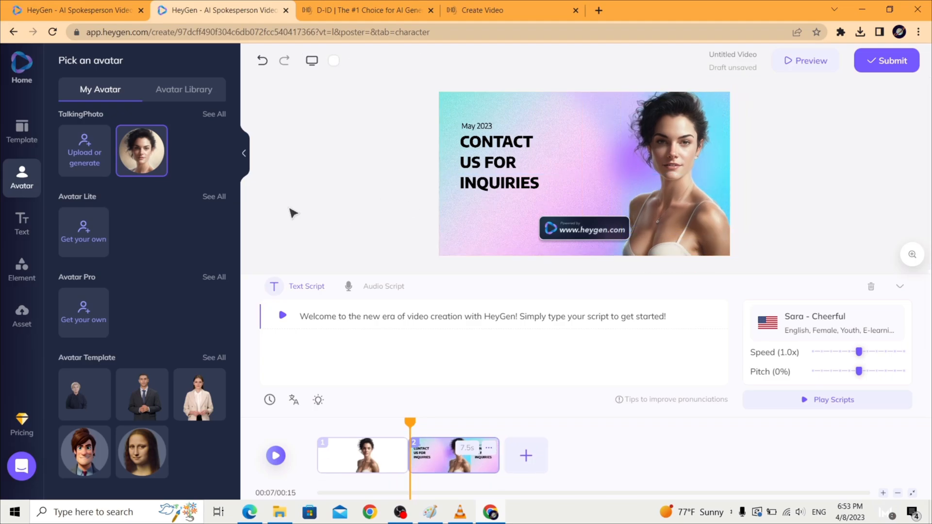
mouse_move(282, 209)
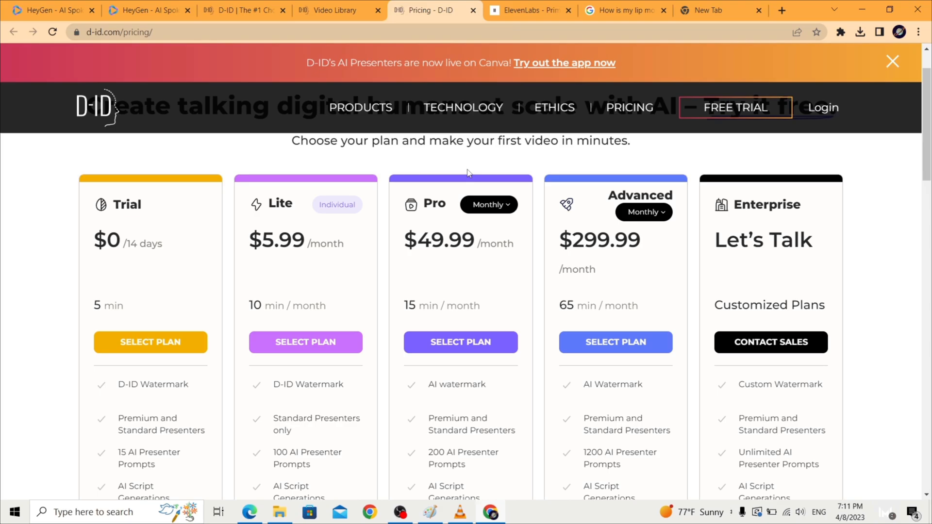
Compare HeyGen's $30/$225 plans with D-ID pricing, then enter 'jungle198977682' as the Google first name
click(140, 9)
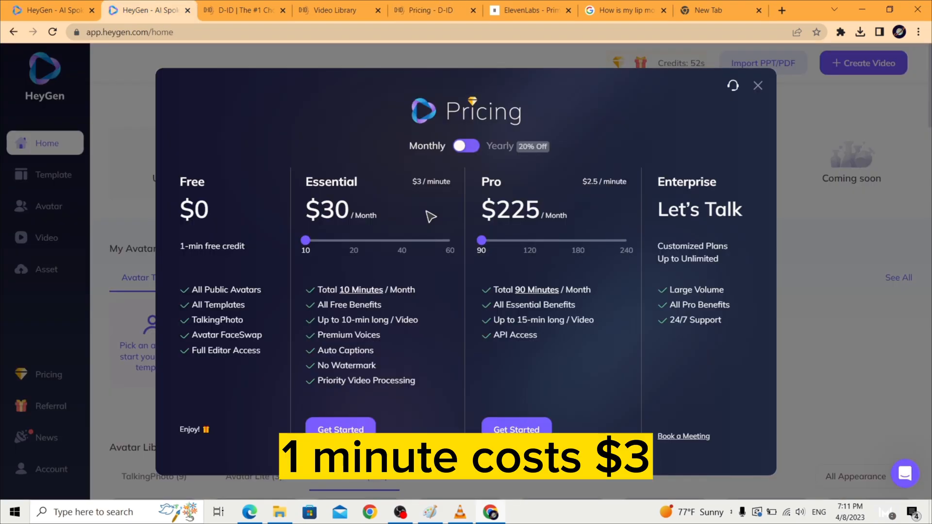
click(432, 9)
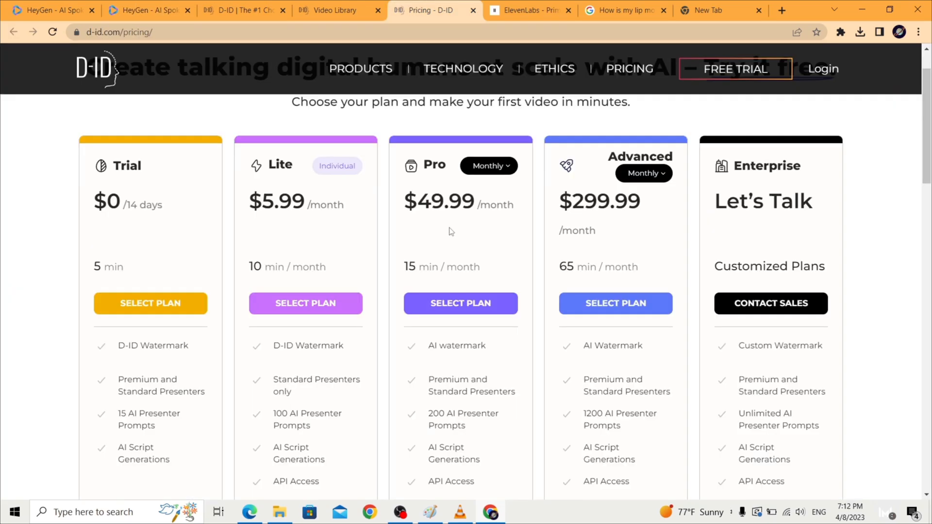
mouse_move(450, 243)
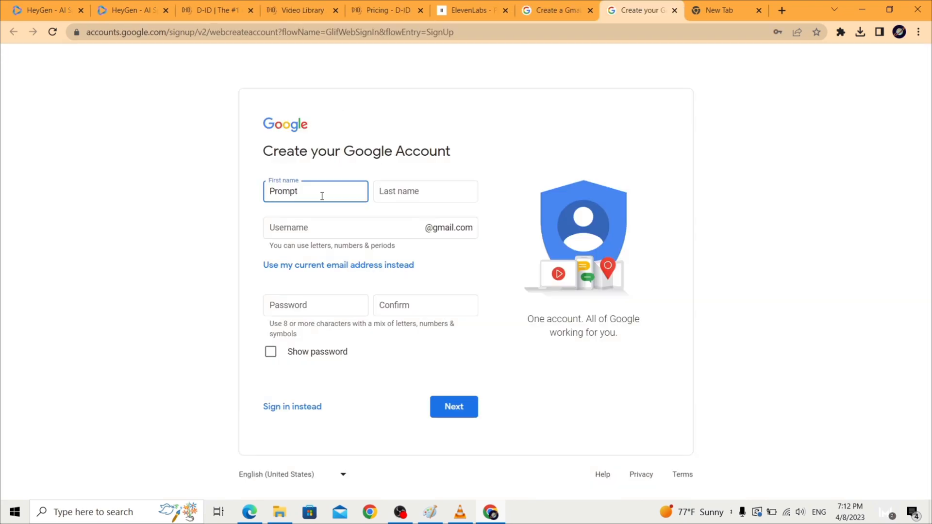
text(jungle198977682)
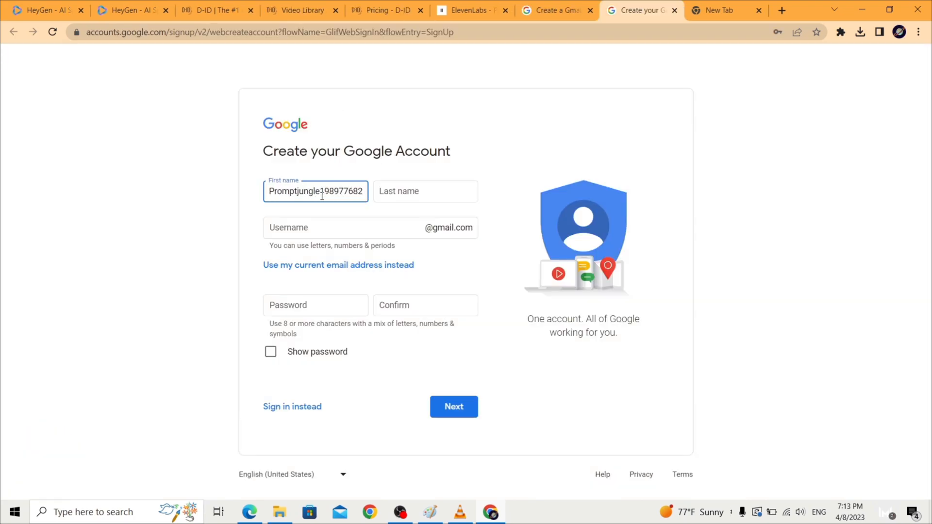